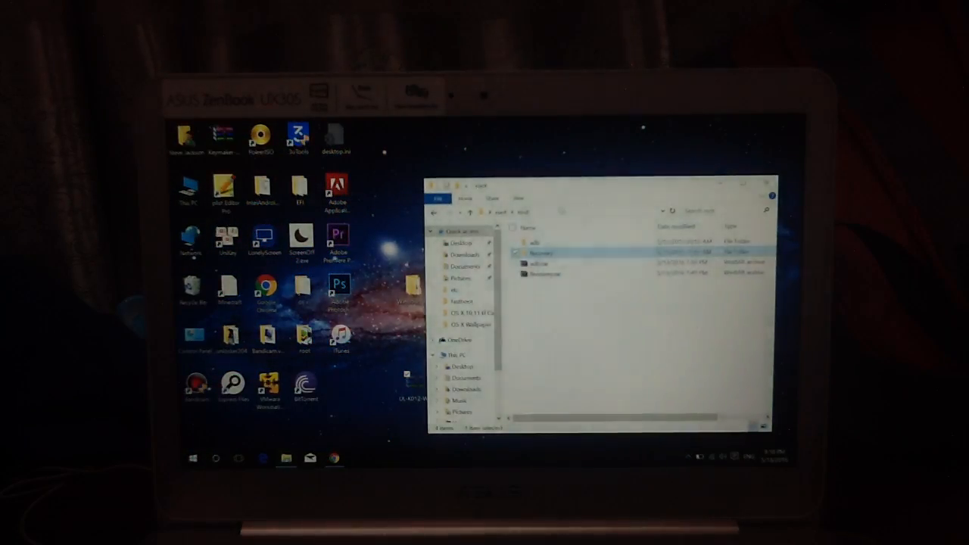
Step: Open root\Recovery and run launcher.bat
double_click(546, 251)
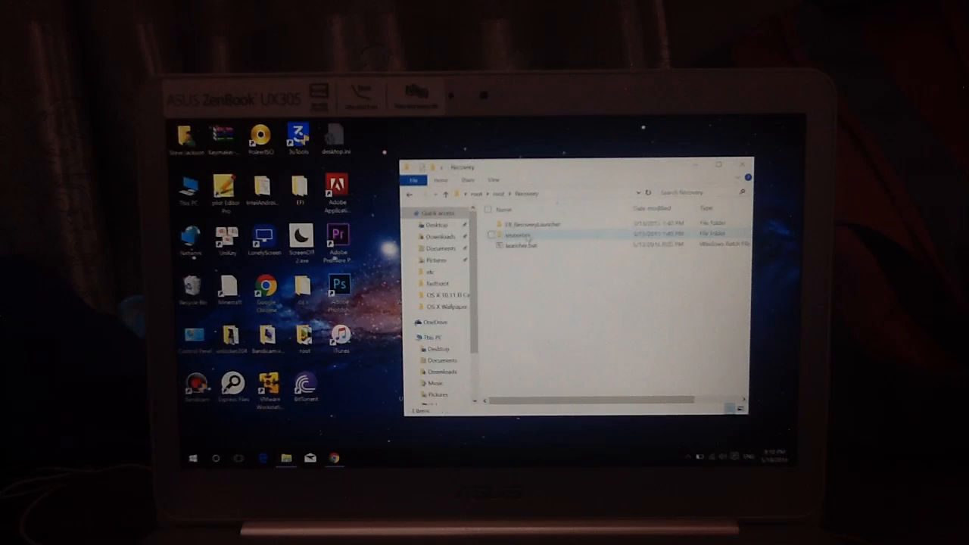
double_click(522, 244)
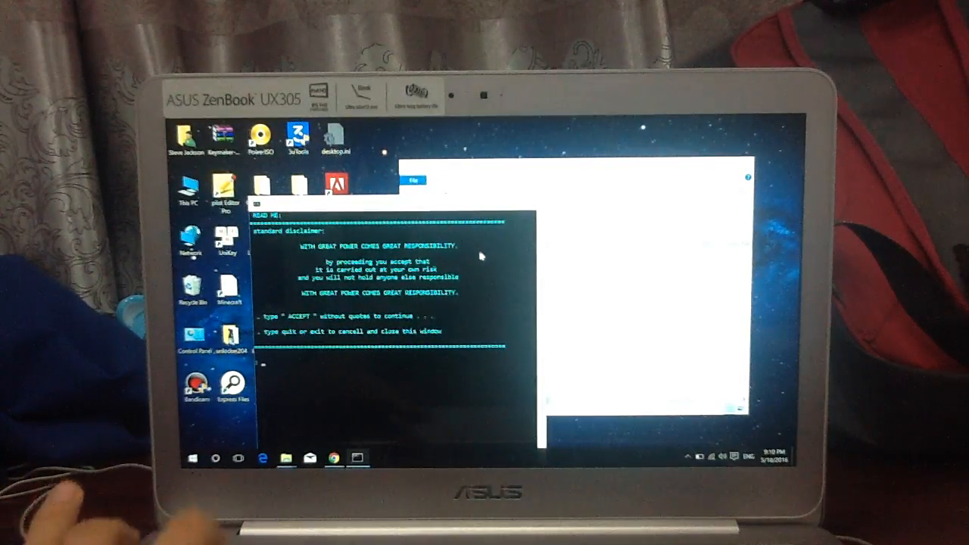
Step: Enter ACCEPT at the launcher's disclaimer prompt
text(ACCEPT)
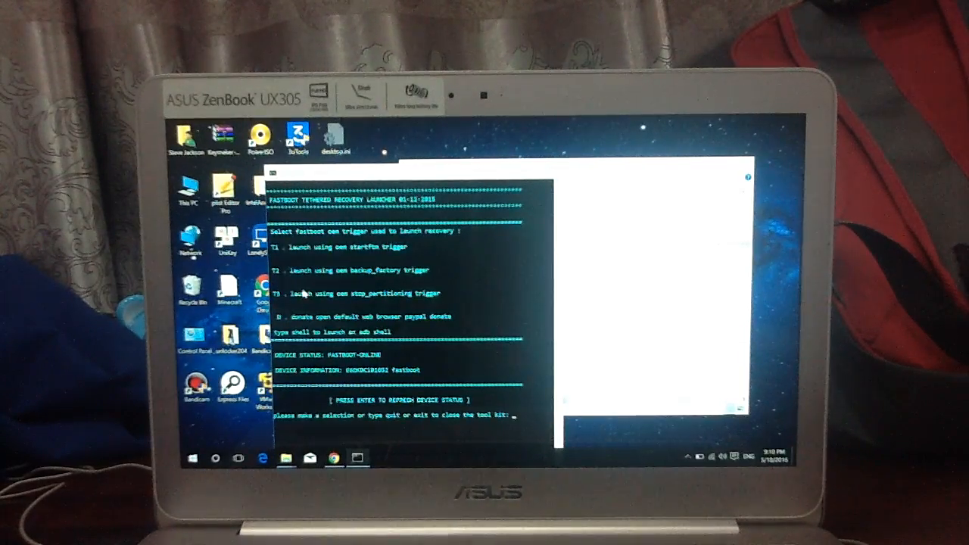
Step: Enter T2 at the launcher menu to trigger oem backup_factory recovery boot
text(T2)
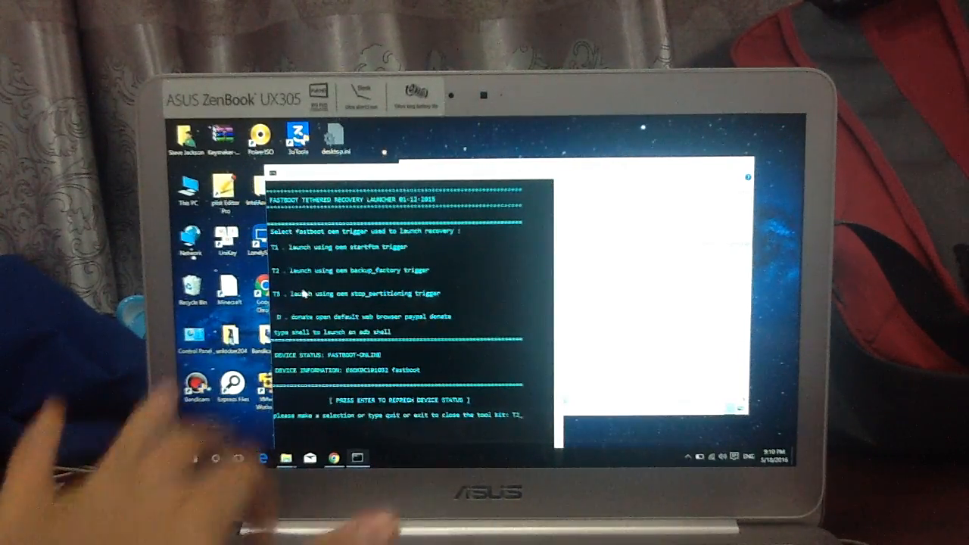